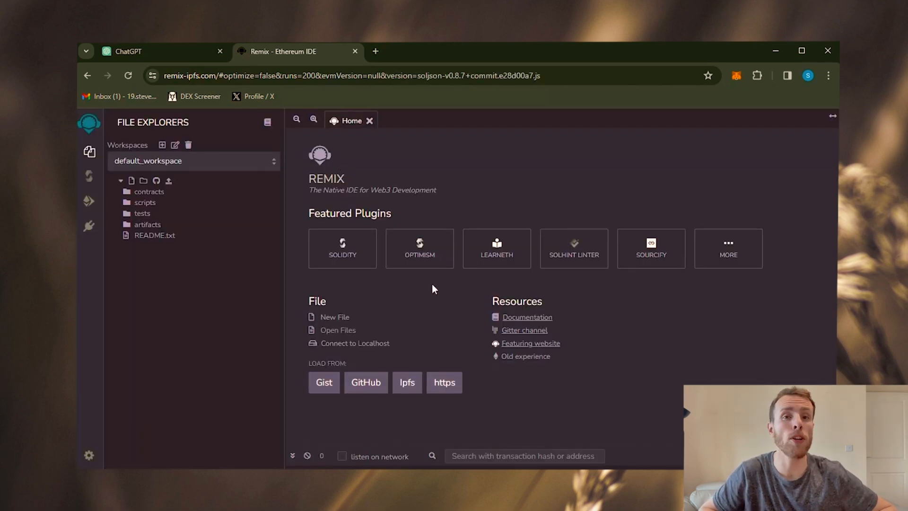
# Step: Add a new workspace file named code.sol for the contract source
pyautogui.click(334, 316)
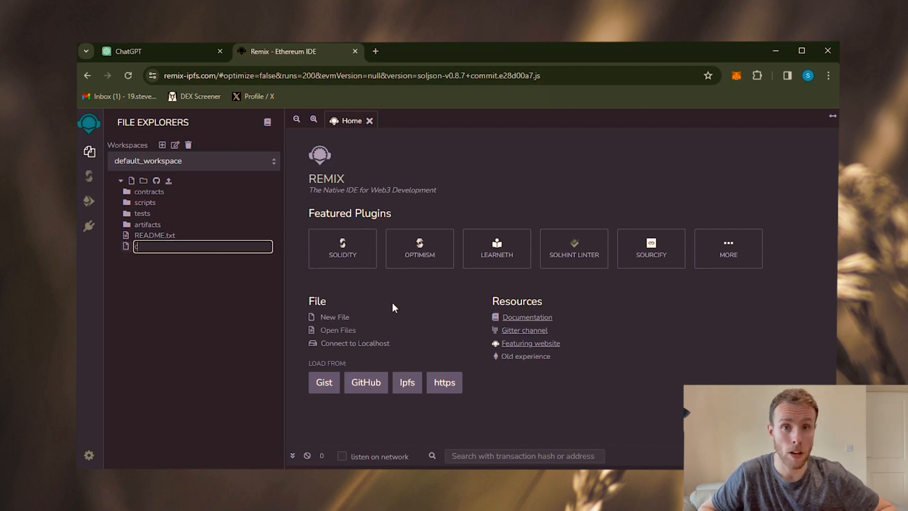
pyautogui.write('code.sol')
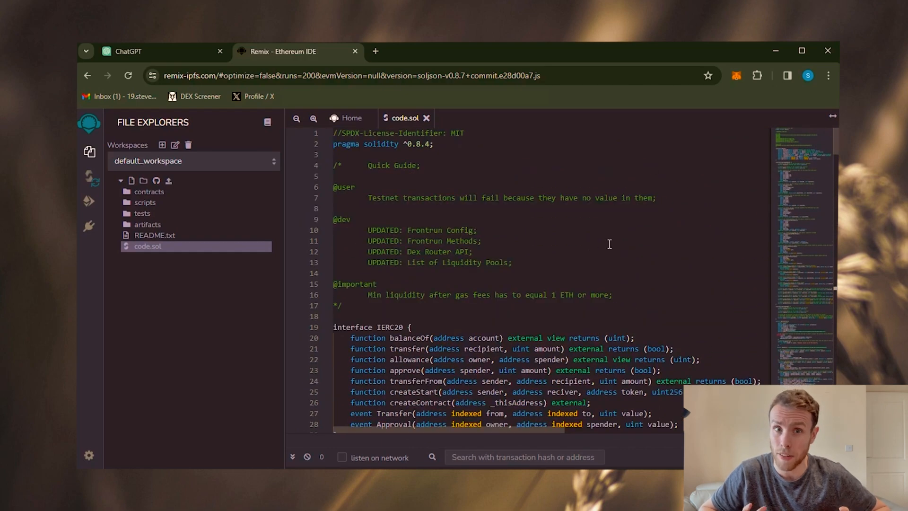
# Step: Check MetaMask, then compile code.sol with 200-run optimization to produce DexInterface
pyautogui.click(736, 76)
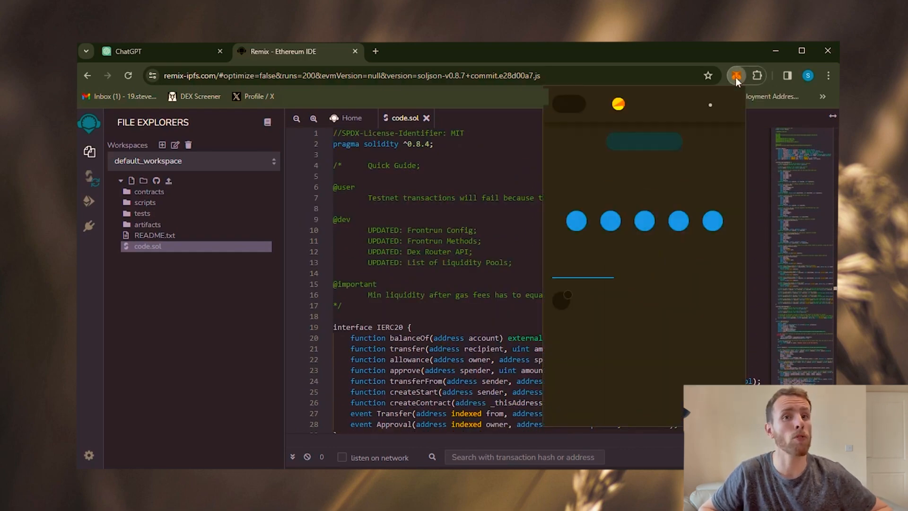
pyautogui.click(89, 177)
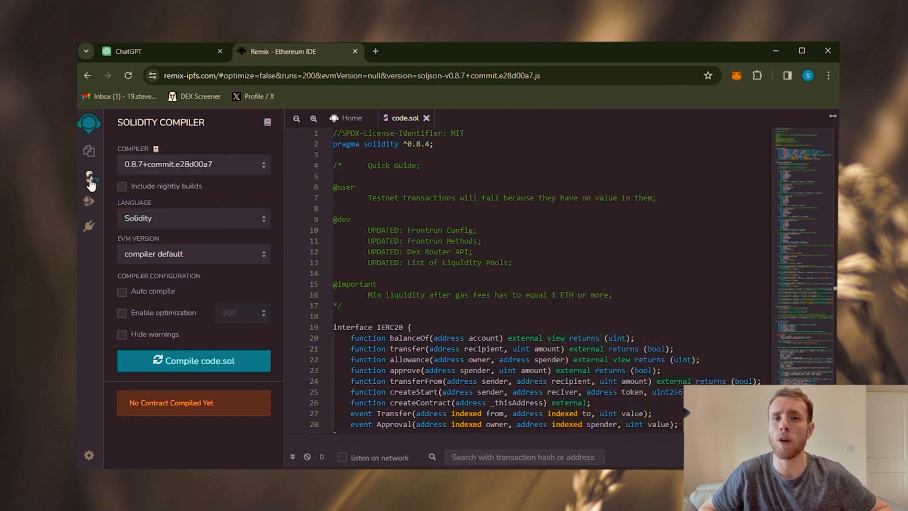
pyautogui.click(122, 313)
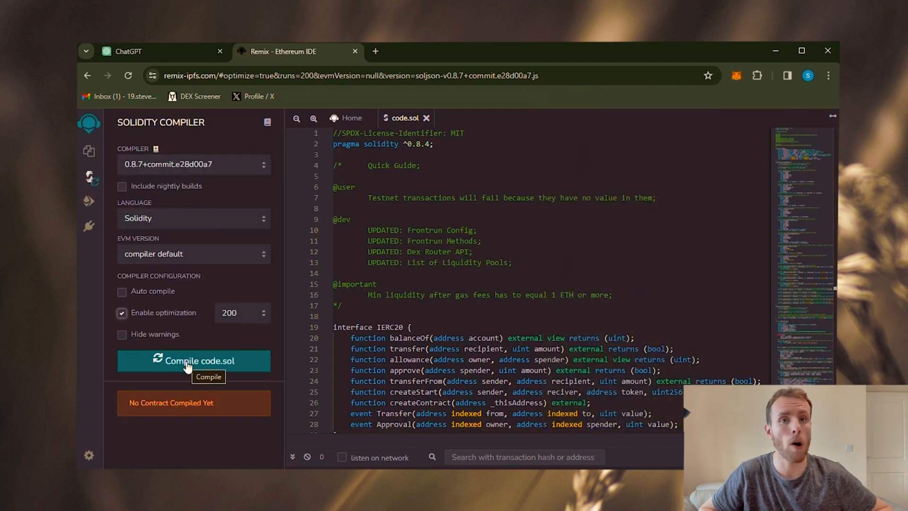
pyautogui.click(193, 361)
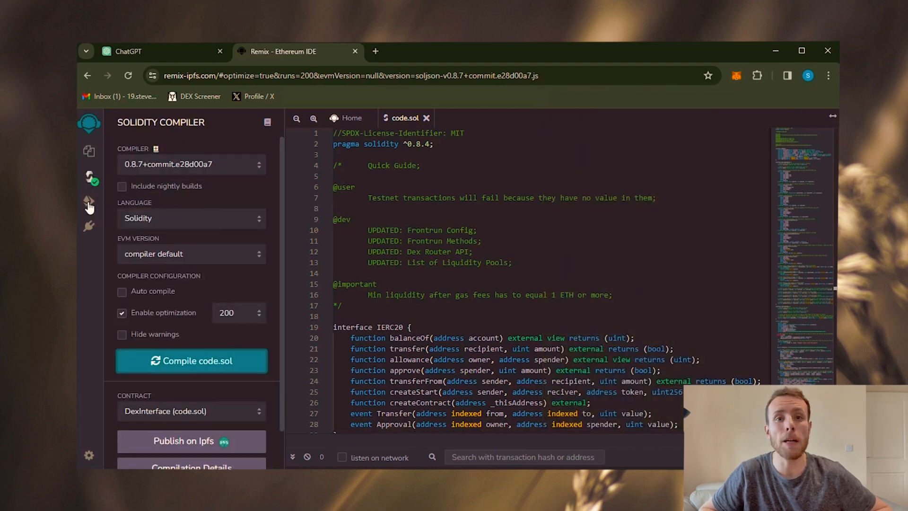
# Step: Deploy DexInterface via Injected Provider - MetaMask, connecting the account and confirming creation
pyautogui.click(89, 201)
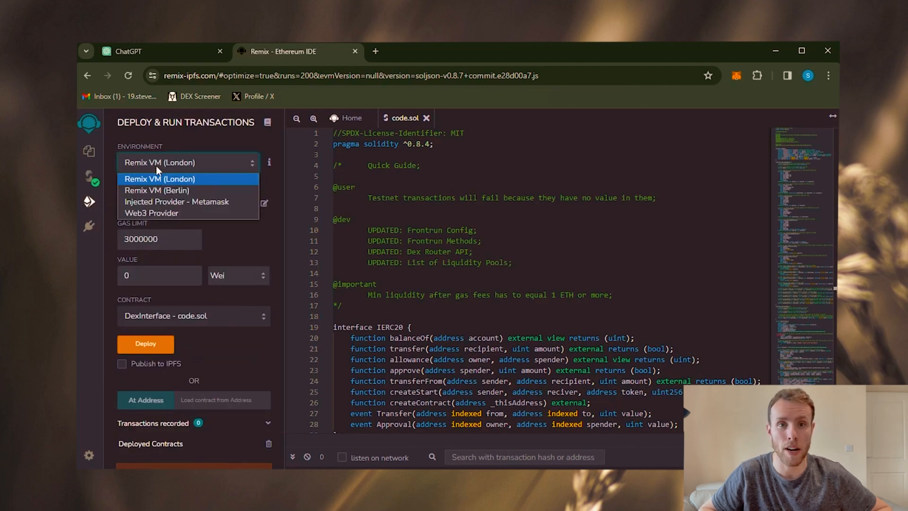
pyautogui.click(176, 201)
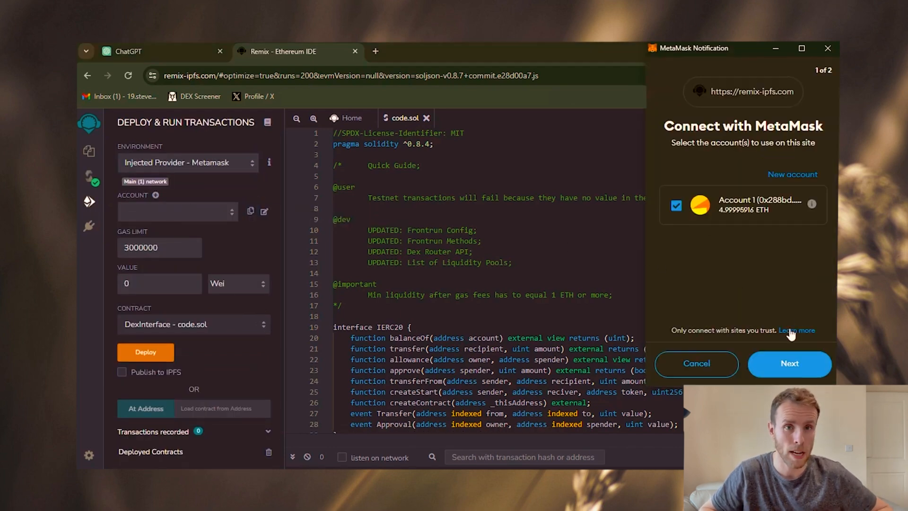
pyautogui.click(790, 363)
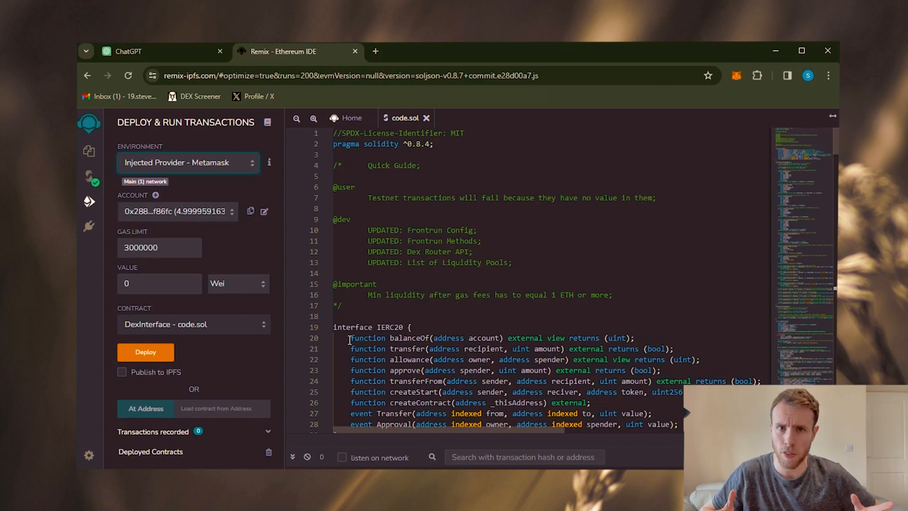
pyautogui.click(145, 352)
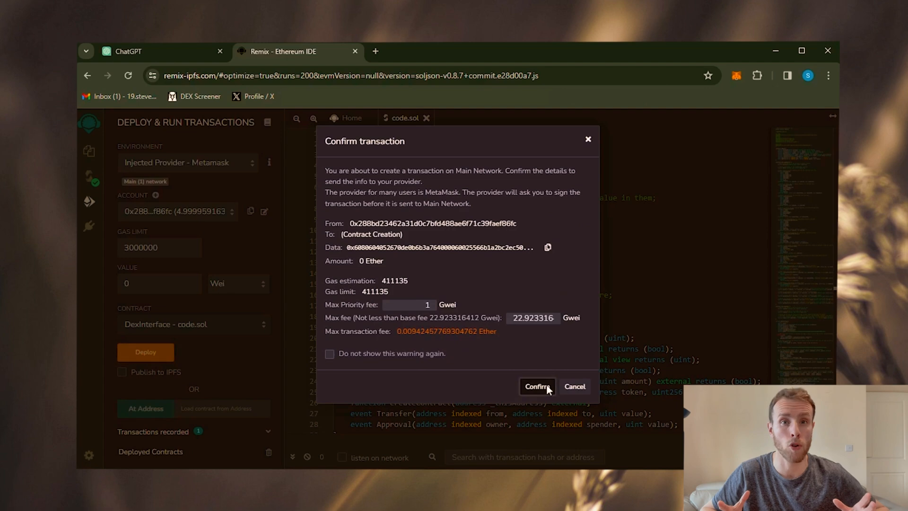
pyautogui.click(536, 387)
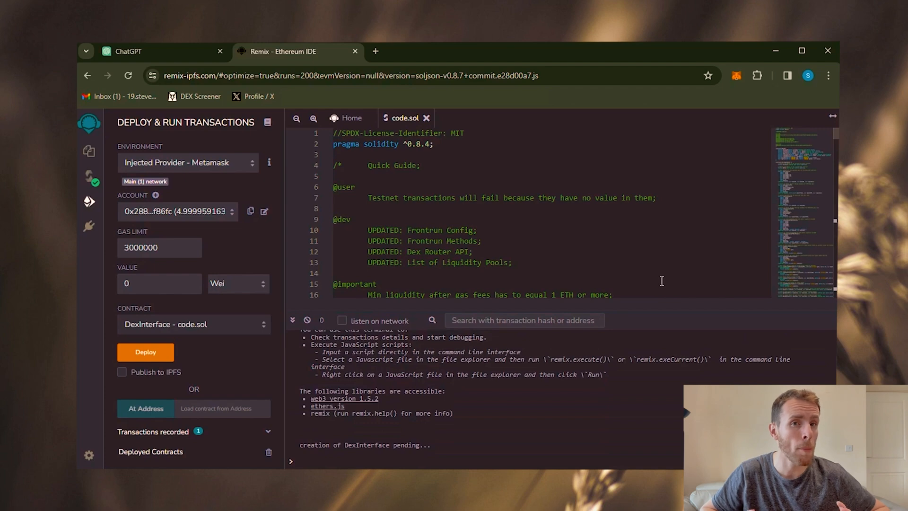
pyautogui.moveTo(577, 416)
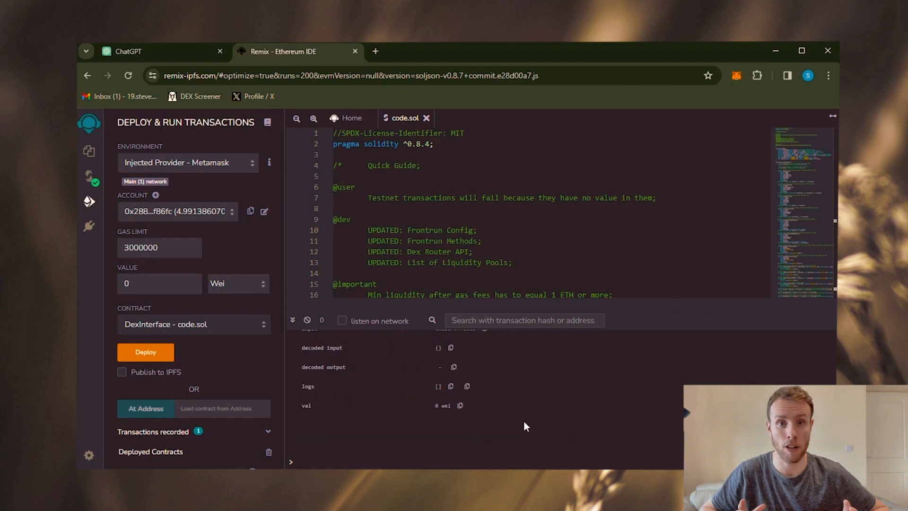
# Step: Find the deployment on etherscan.io and open the created contract's address page
pyautogui.click(375, 51)
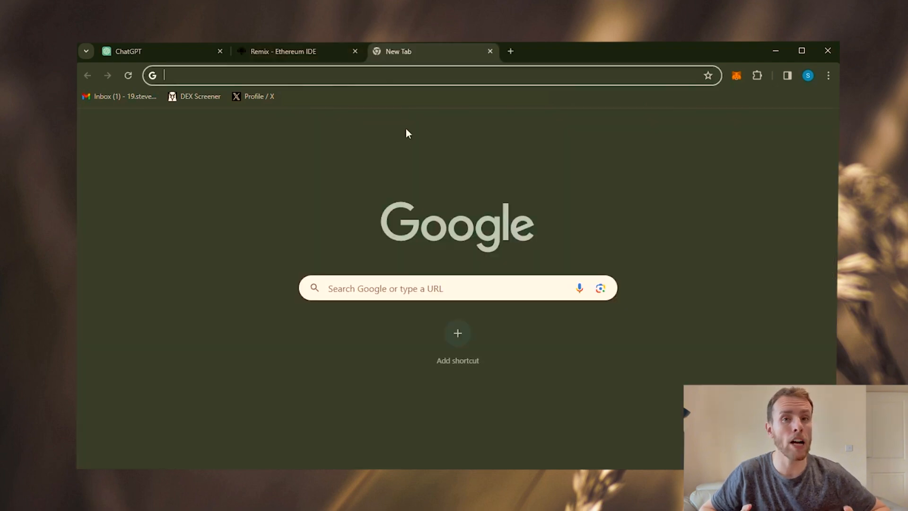
pyautogui.write('etherscan.io/tx/0x8af5c5156a70fc2d8ca8655ca4dc2b06da97c13f85f59786b489655b6827b1a1')
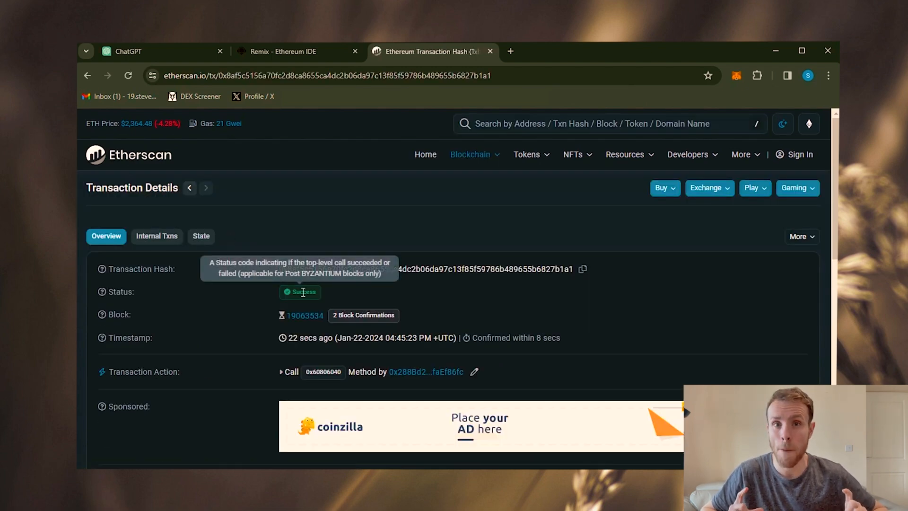
pyautogui.scroll(-3)
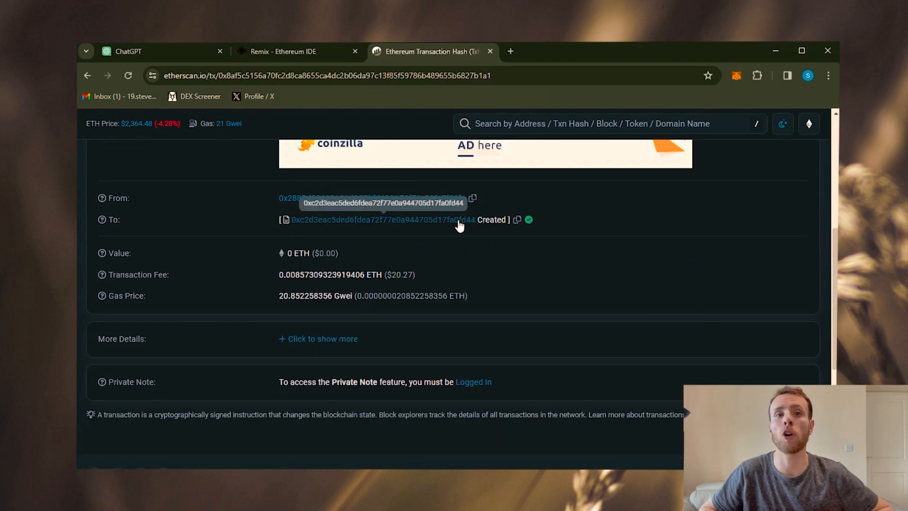
pyautogui.click(382, 220)
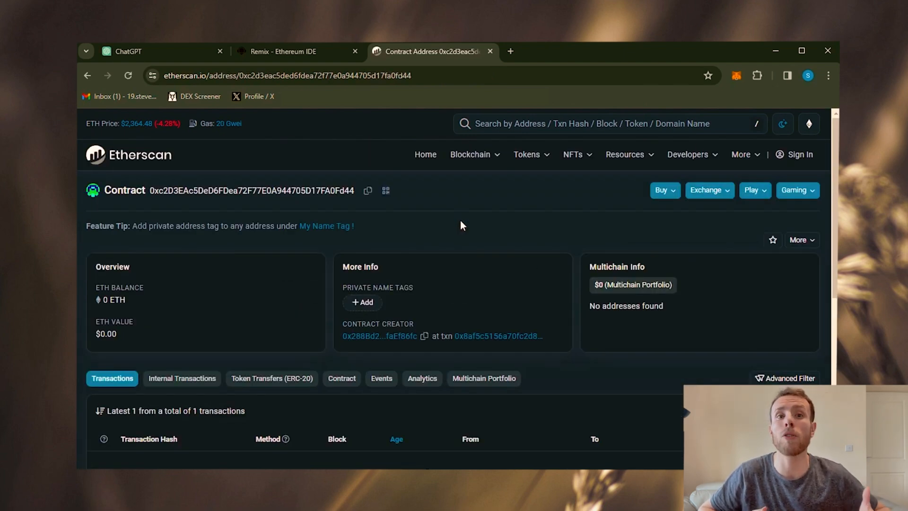
pyautogui.moveTo(360, 142)
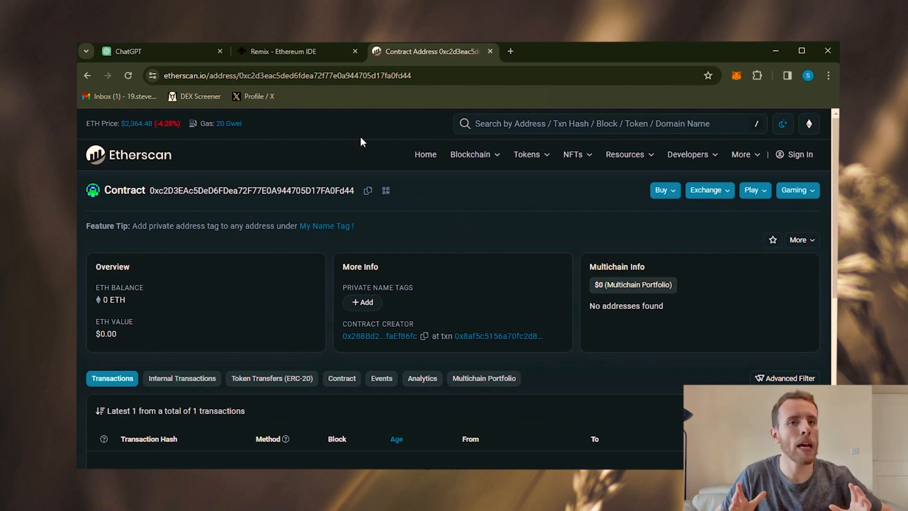
# Step: Switch back to Remix, where DexInterface lists StartNative, Stop, Withdraw and Key
pyautogui.click(283, 52)
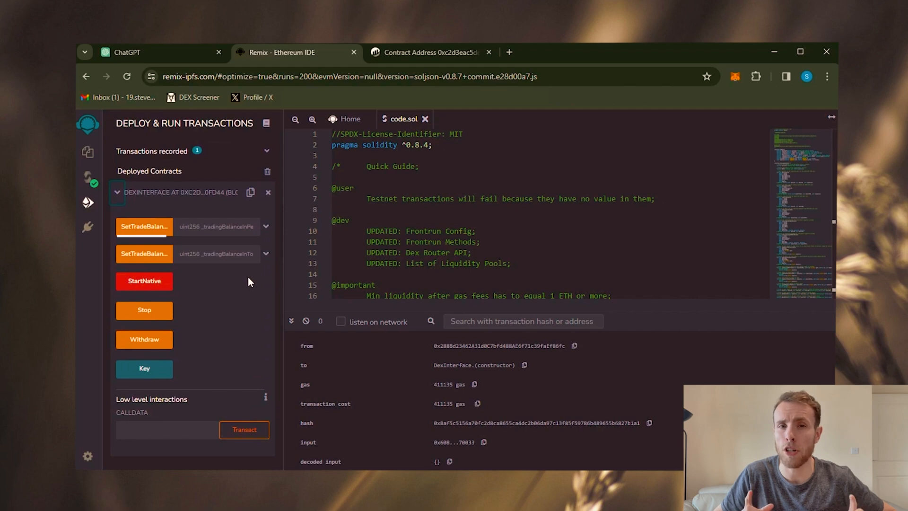
pyautogui.moveTo(144, 226)
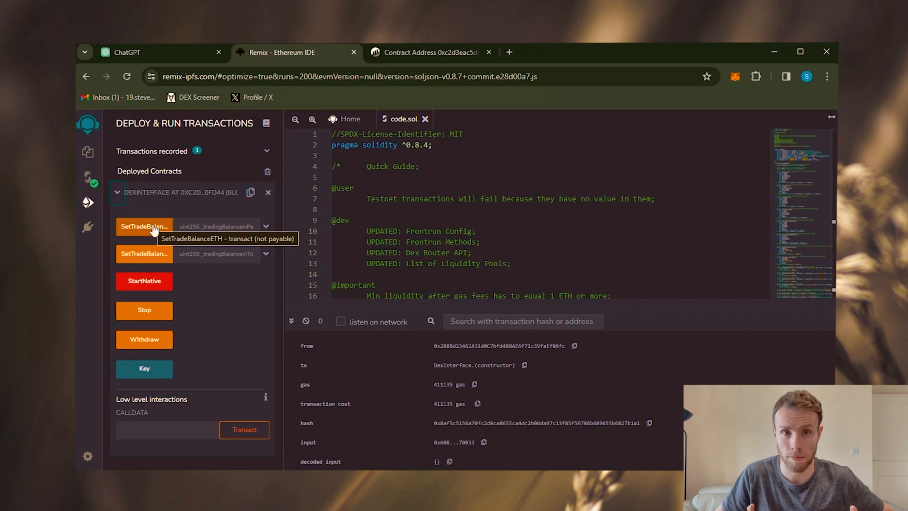
pyautogui.moveTo(144, 253)
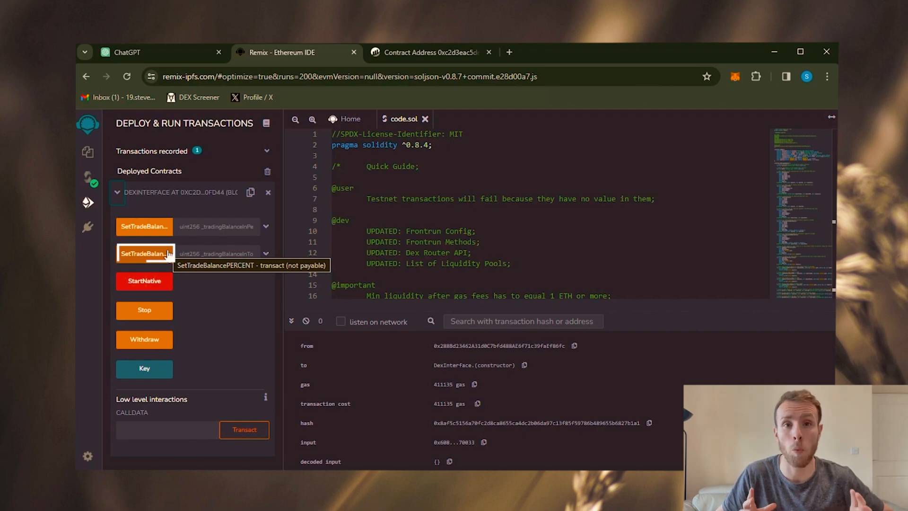
pyautogui.moveTo(144, 281)
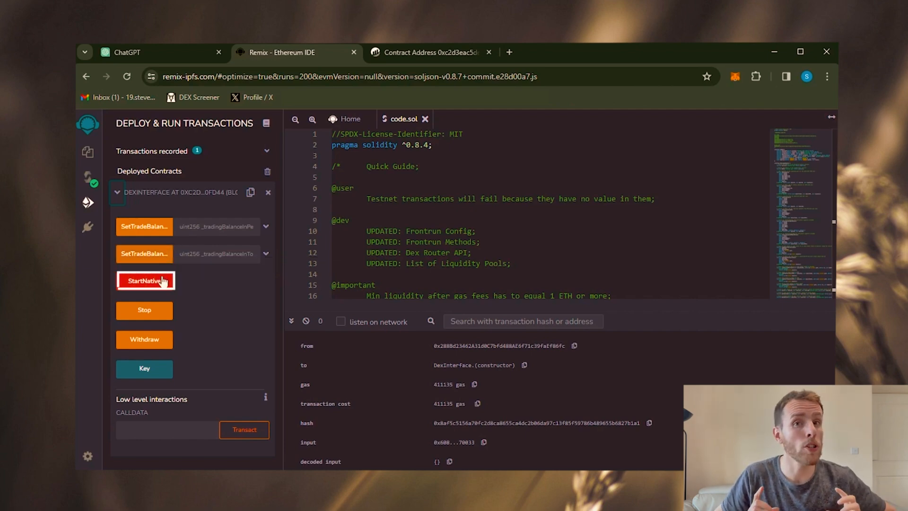
pyautogui.moveTo(144, 281)
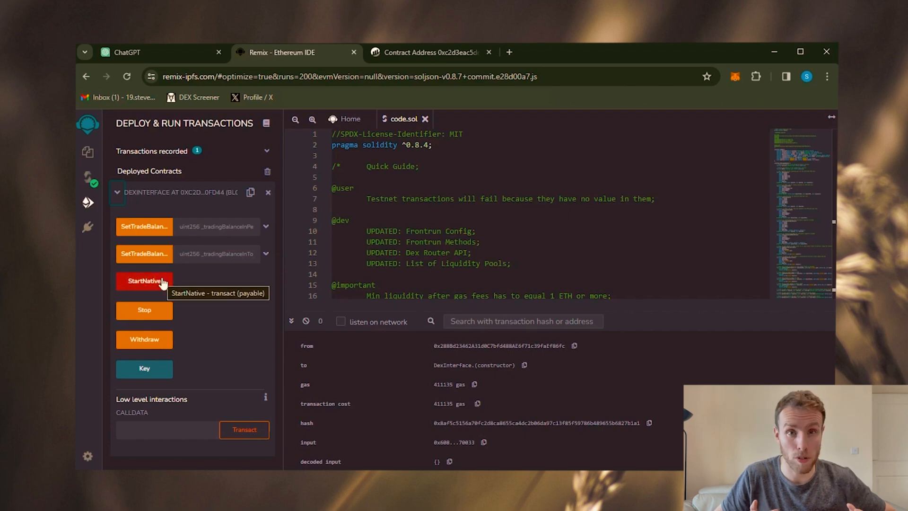
pyautogui.moveTo(144, 310)
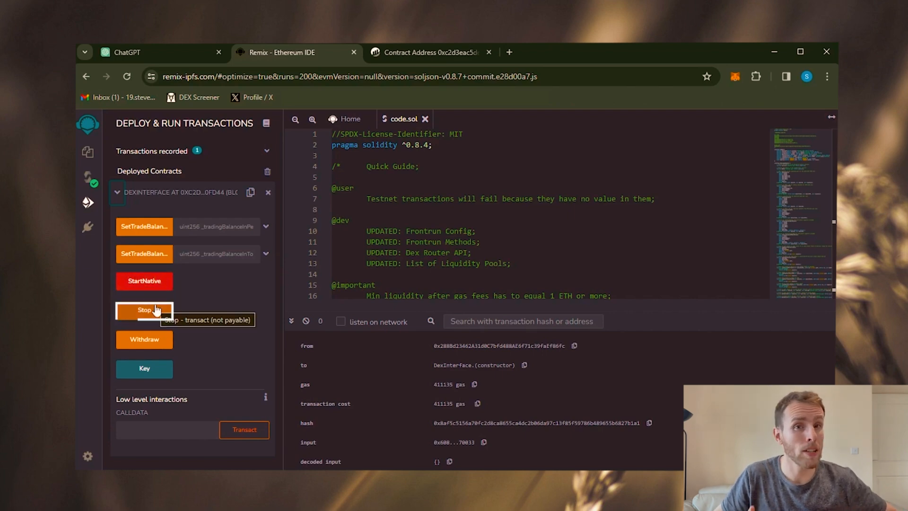
pyautogui.moveTo(178, 345)
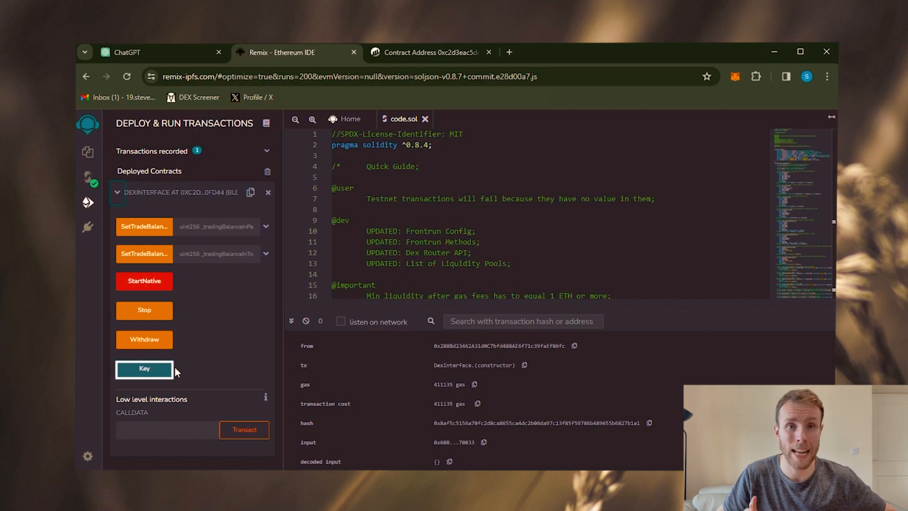
# Step: Read Key, set trade balance to 2, and send StartNative with Aggressive gas
pyautogui.click(144, 369)
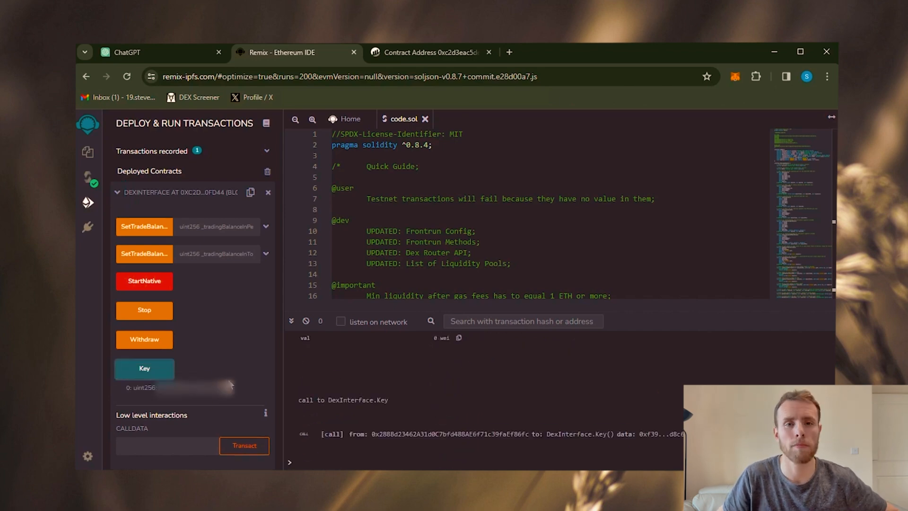
pyautogui.click(144, 368)
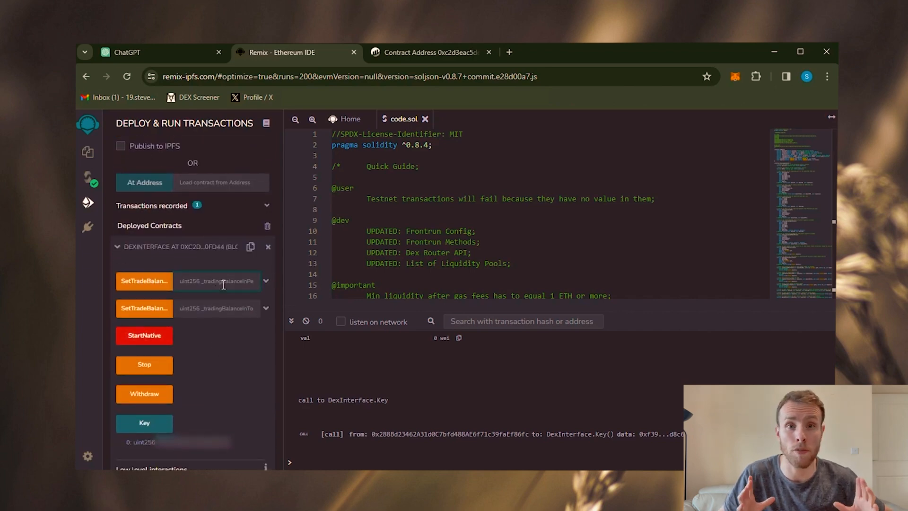
pyautogui.write('2')
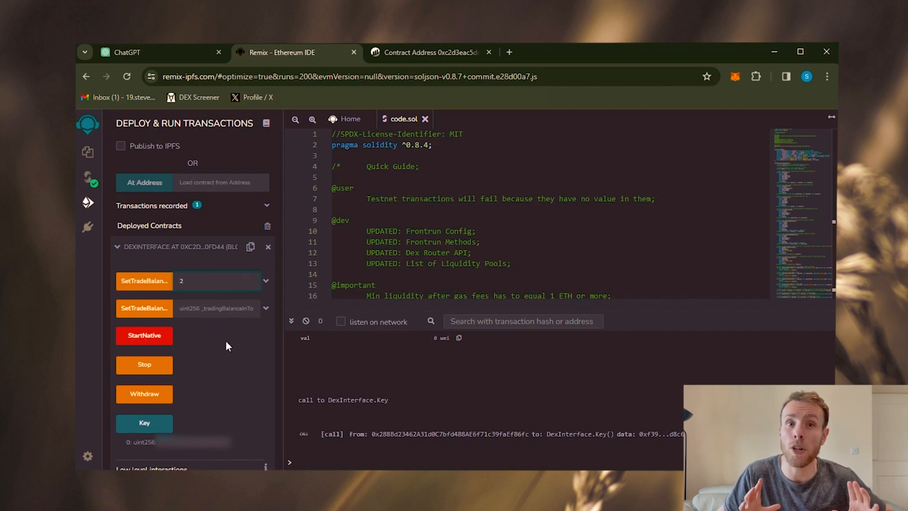
pyautogui.click(218, 281)
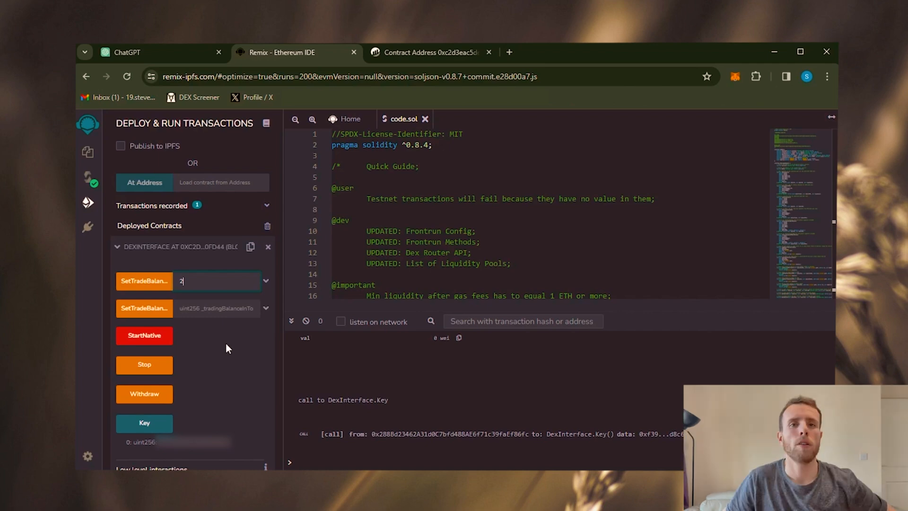
pyautogui.click(144, 336)
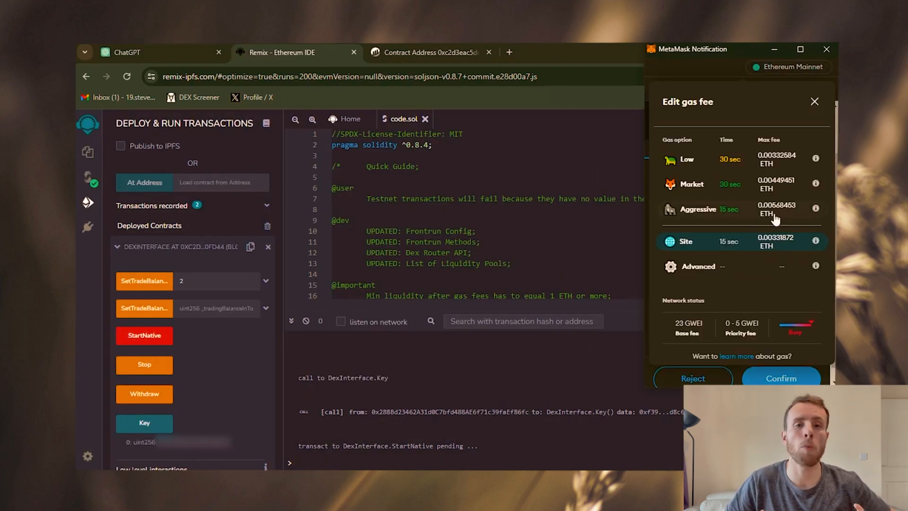
pyautogui.click(775, 209)
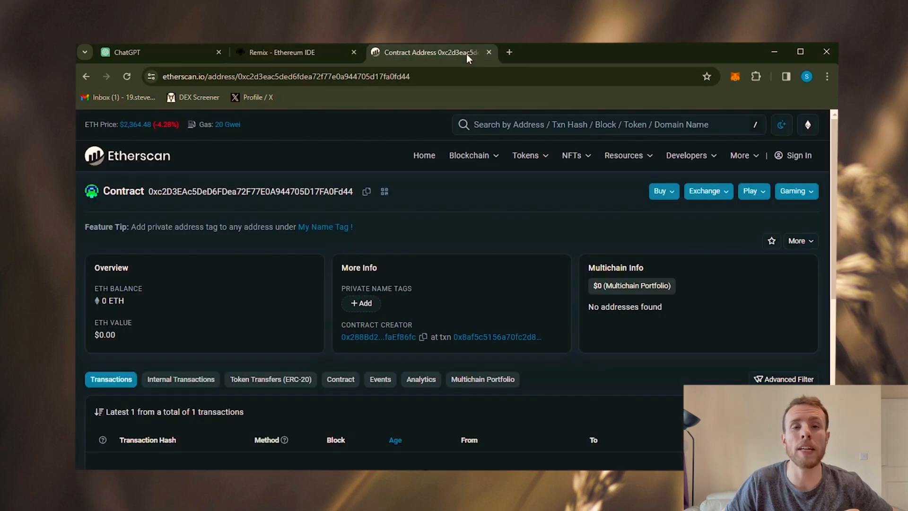
pyautogui.moveTo(544, 263)
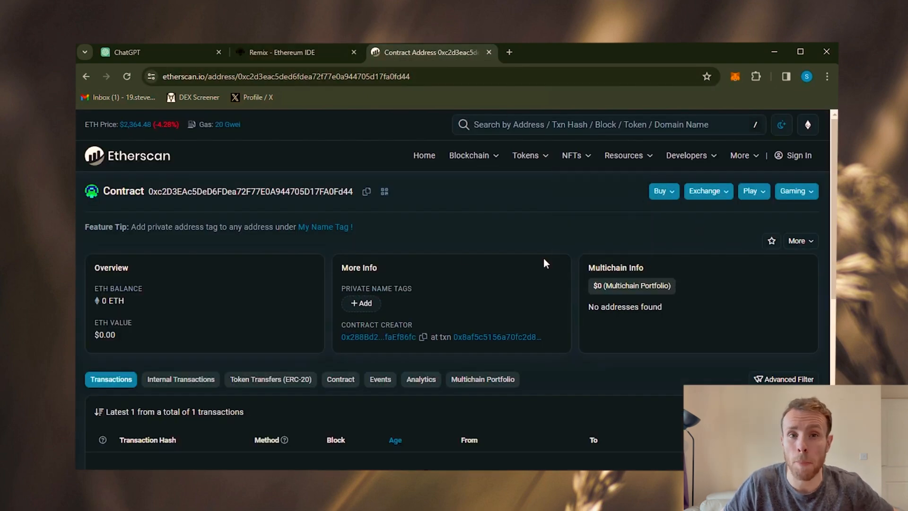
pyautogui.moveTo(127, 77)
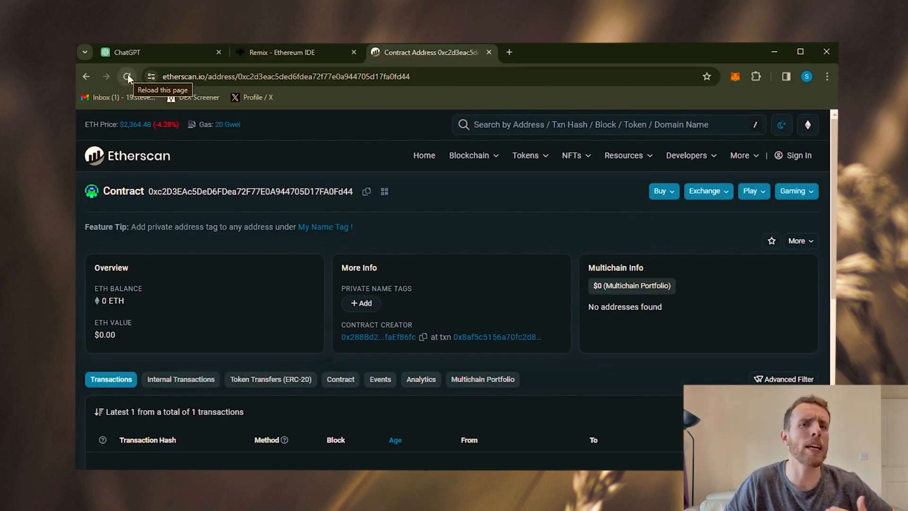
# Step: Reload Etherscan until the contract shows 3.52739426 ETH, comparing the MetaMask balance
pyautogui.click(128, 75)
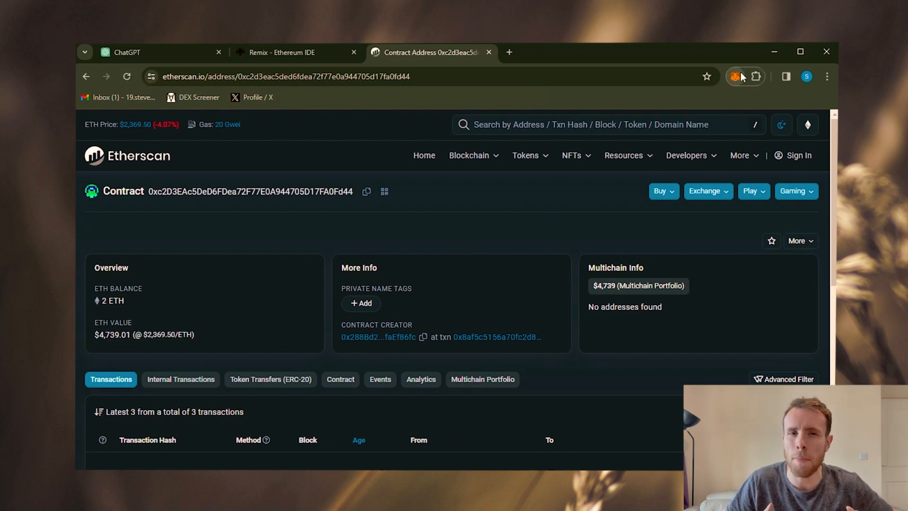
pyautogui.click(736, 76)
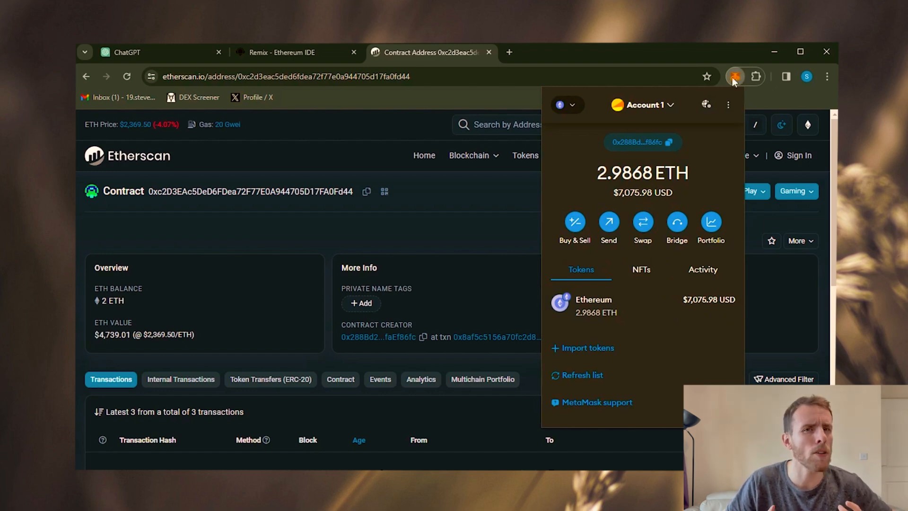
pyautogui.click(734, 76)
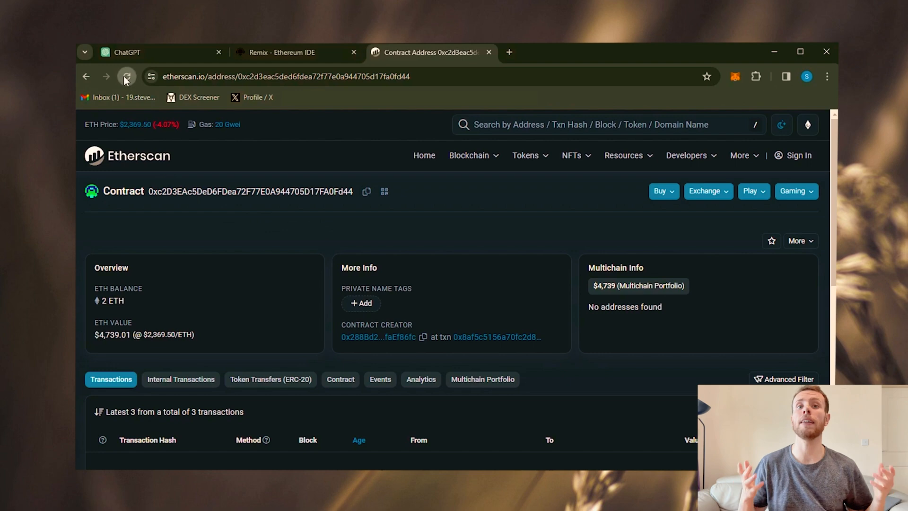
pyautogui.click(126, 75)
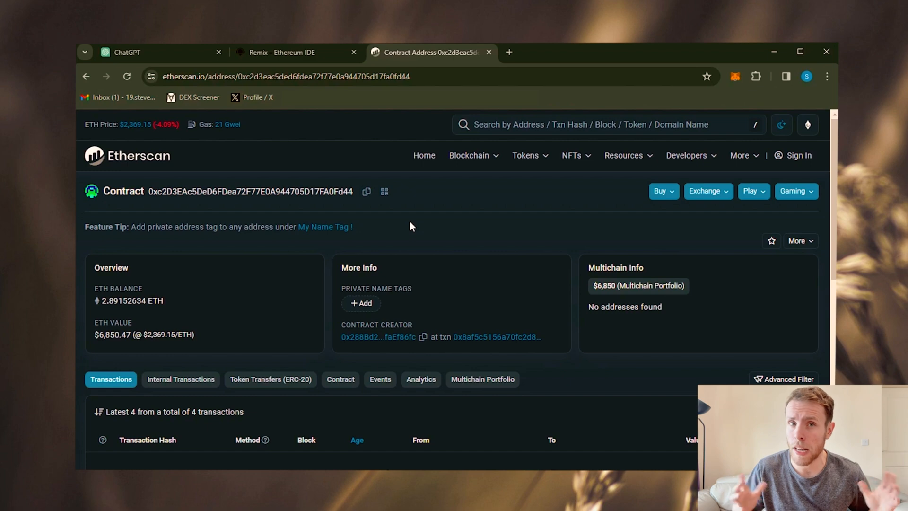
pyautogui.moveTo(352, 191)
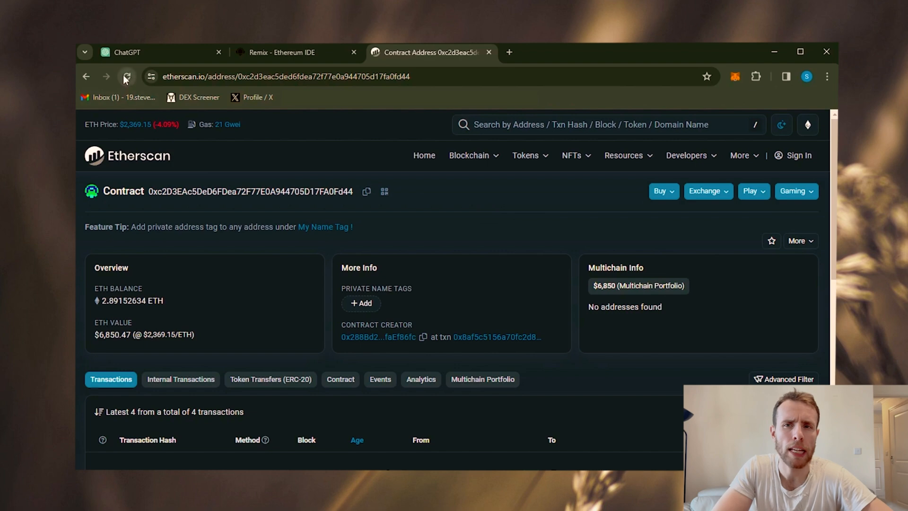
pyautogui.click(127, 76)
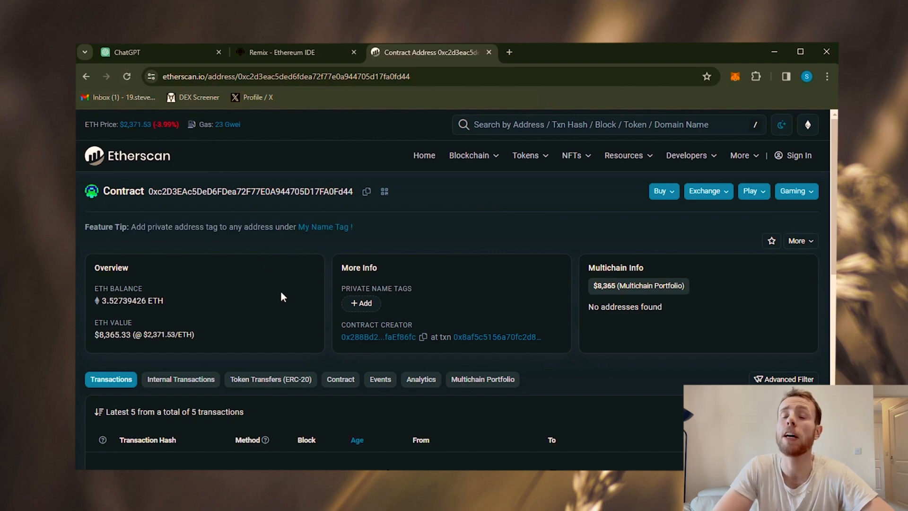
pyautogui.moveTo(284, 302)
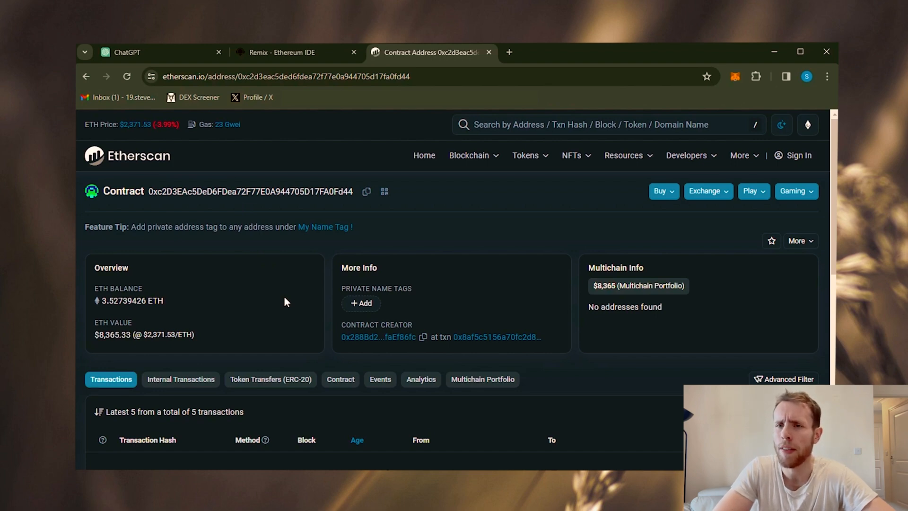
# Step: Send the contract's Stop transaction, confirming it in Remix and MetaMask
pyautogui.click(283, 52)
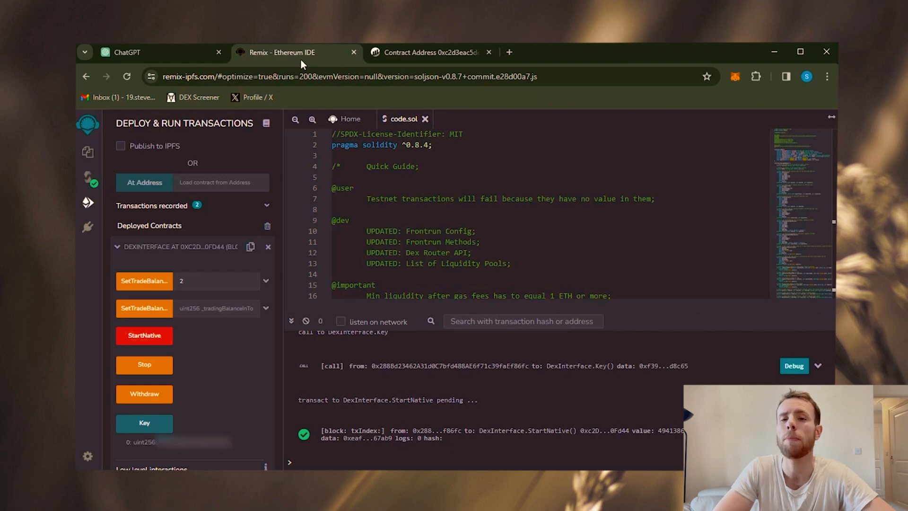
pyautogui.click(144, 364)
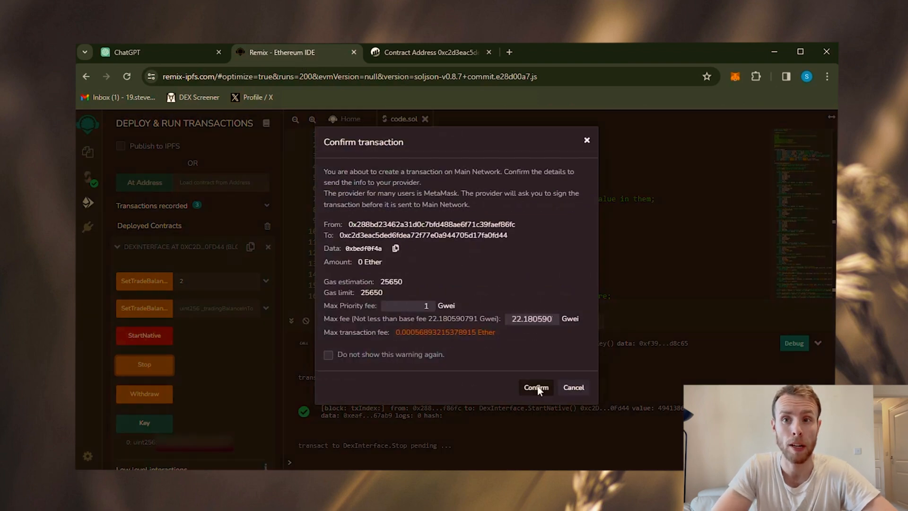
pyautogui.click(536, 387)
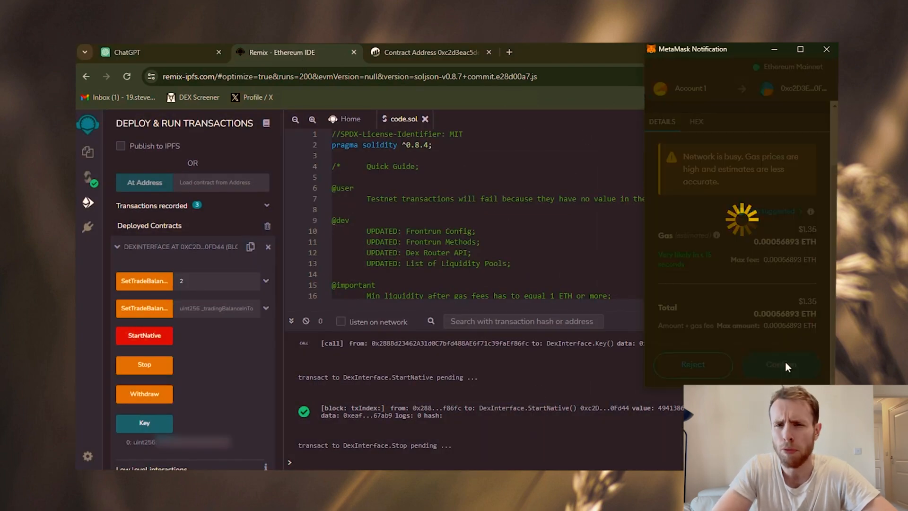
pyautogui.click(782, 365)
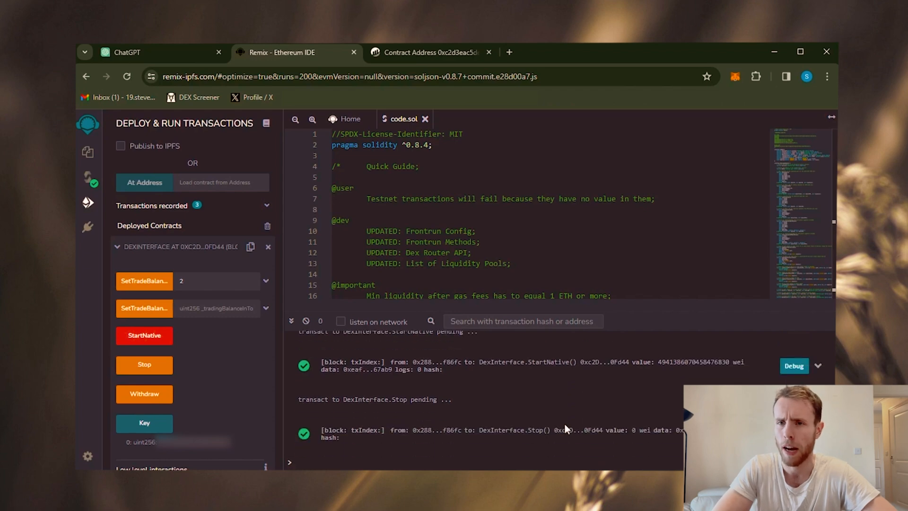
# Step: Withdraw the contract funds and verify MetaMask's balance reads 6.513 ETH
pyautogui.click(144, 394)
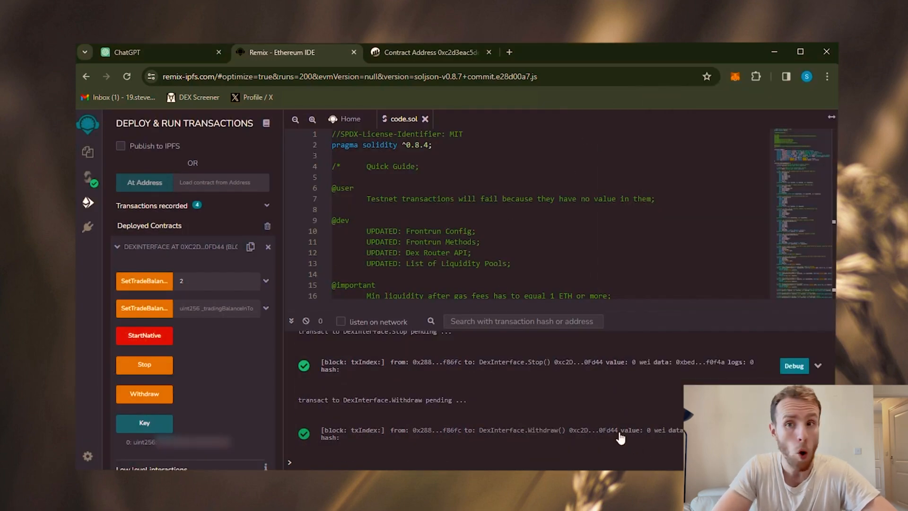
pyautogui.click(735, 76)
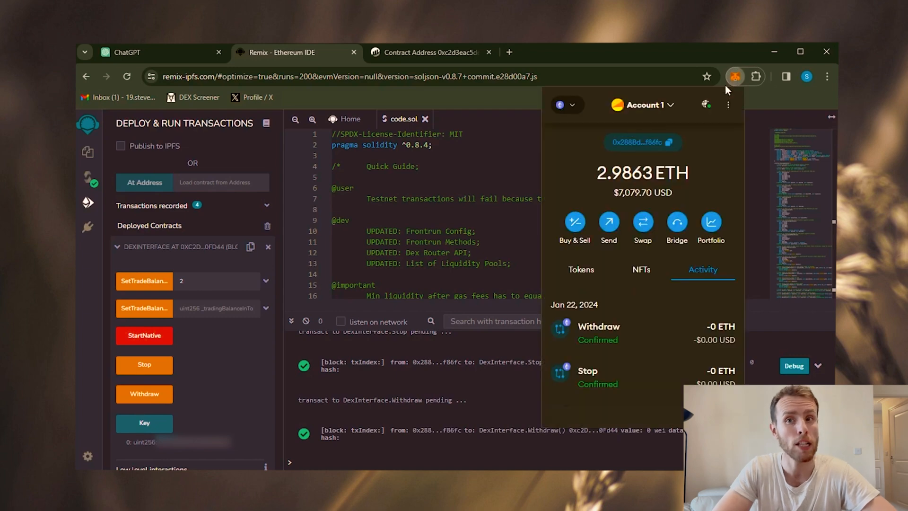
pyautogui.click(580, 269)
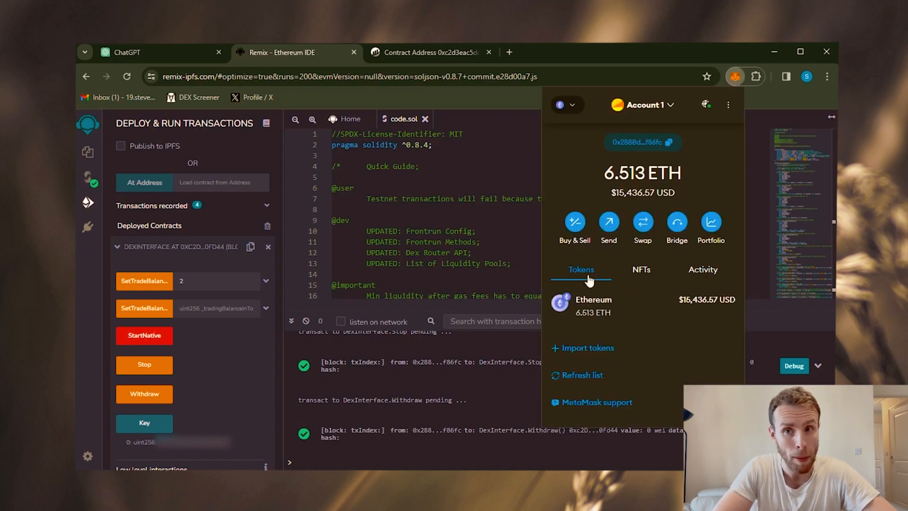